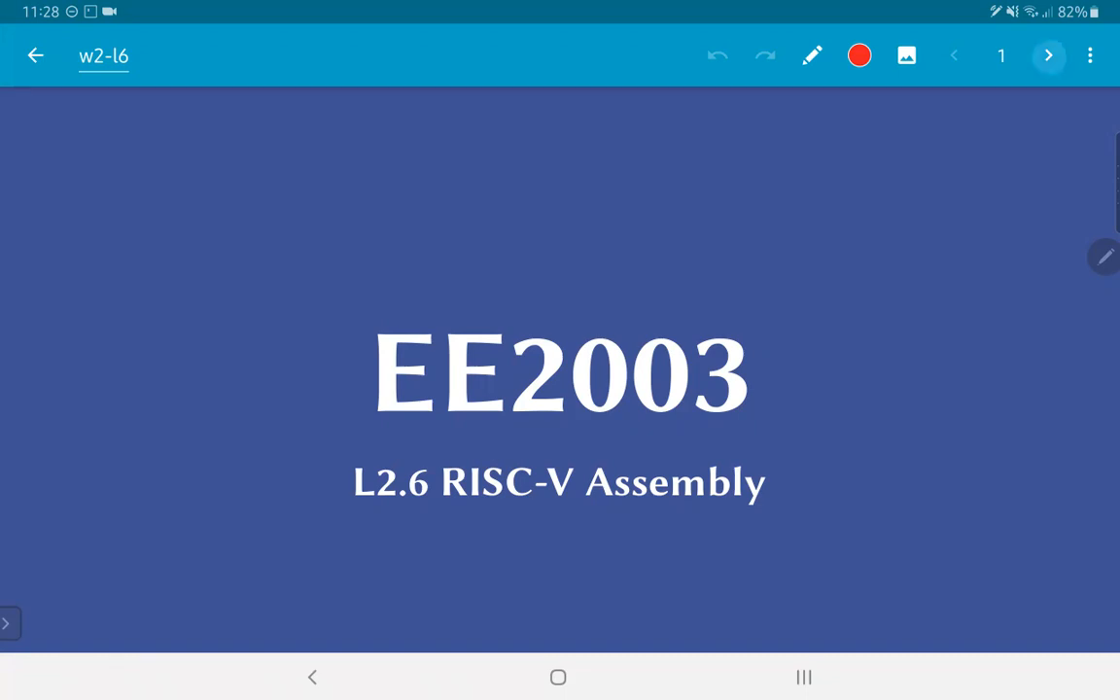
Advance from the title slide to slide 2, Assignment 2 on Nth Fibonacci number.
click(1049, 55)
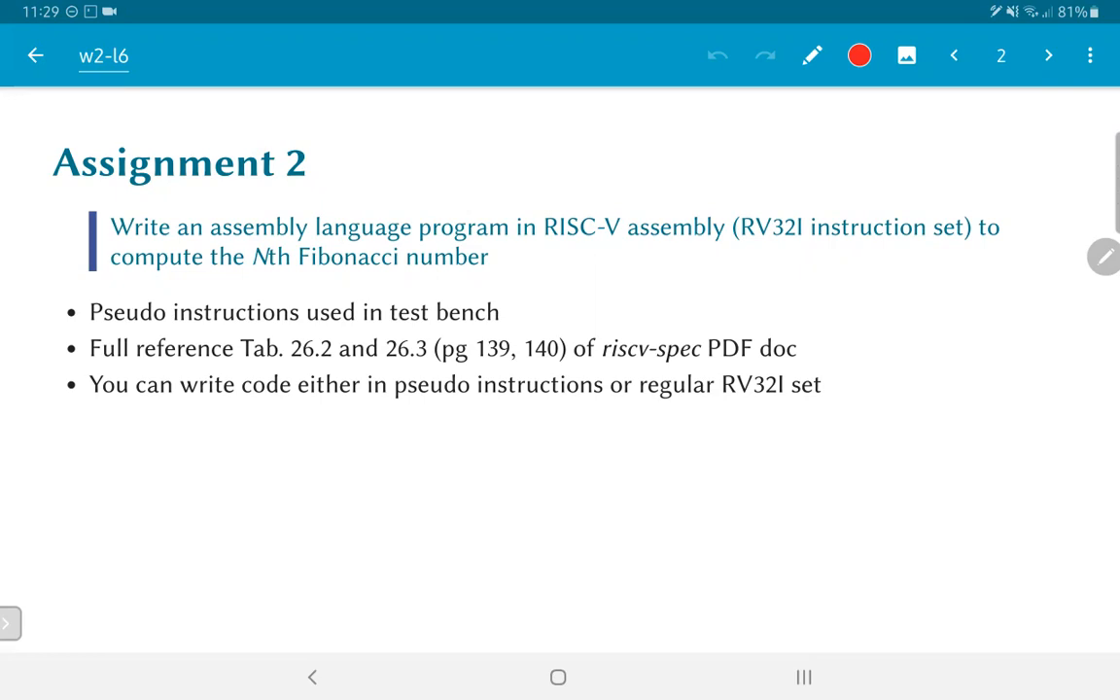
Advance to slide 3, Fibonacci numbers, with the index/value table and recursive code.
click(1048, 55)
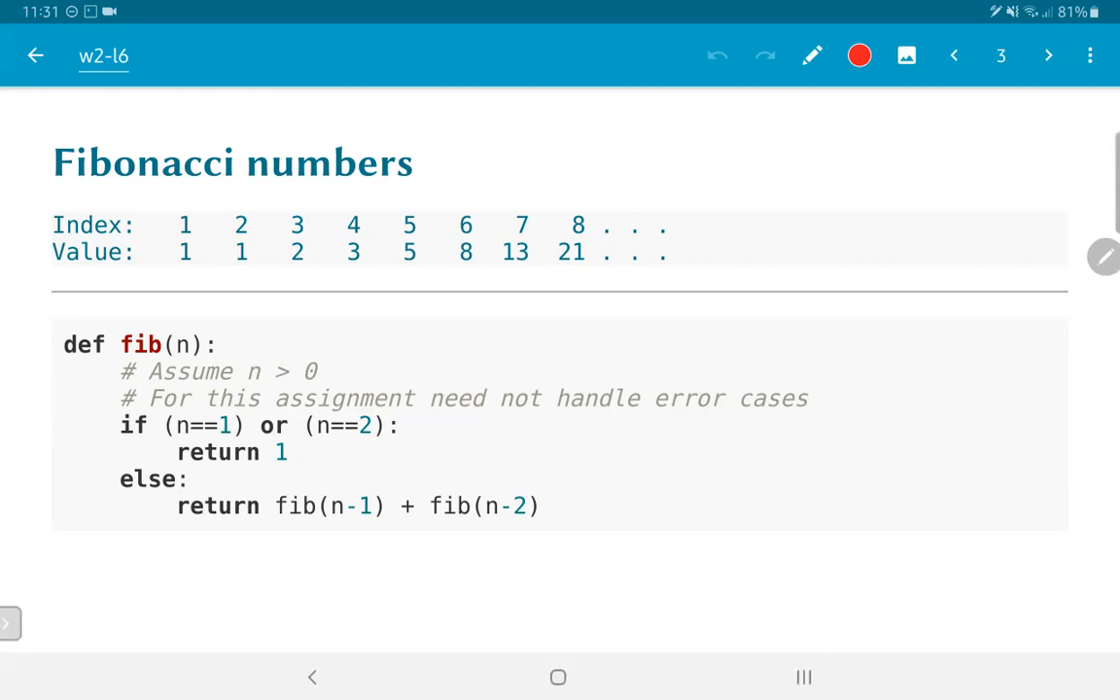
Advance to slide 4, Recursion?, about avoiding recursion in assembly.
click(1048, 56)
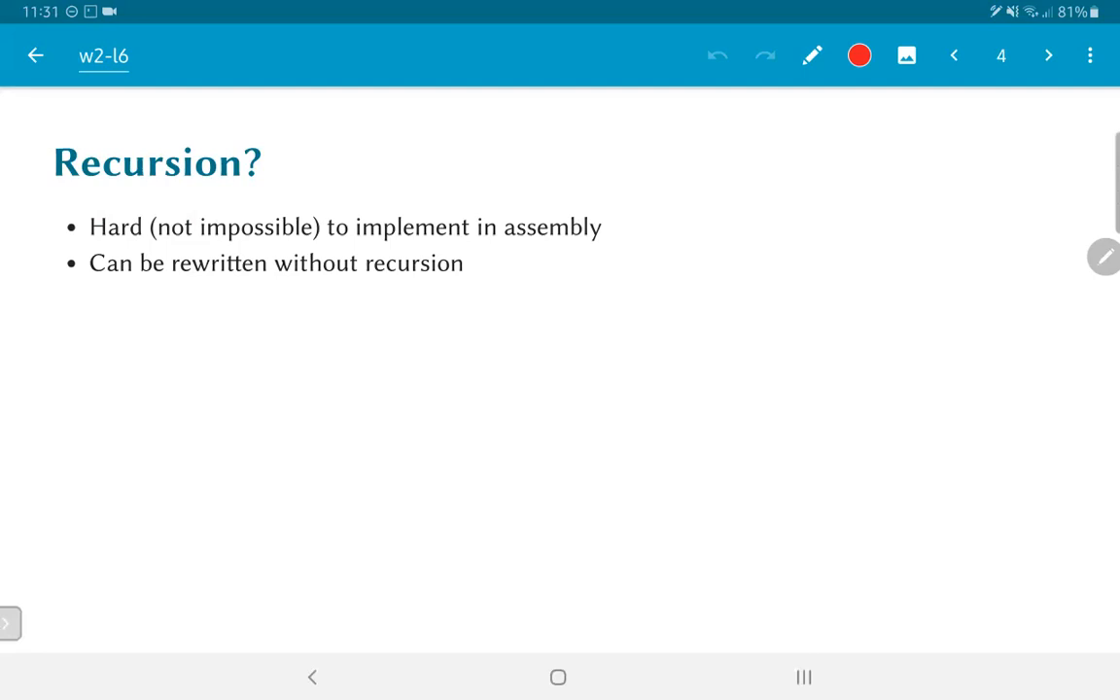
Advance to slide 5, Test setup, covering testbench, fib template, run.sh and submission.
click(1048, 54)
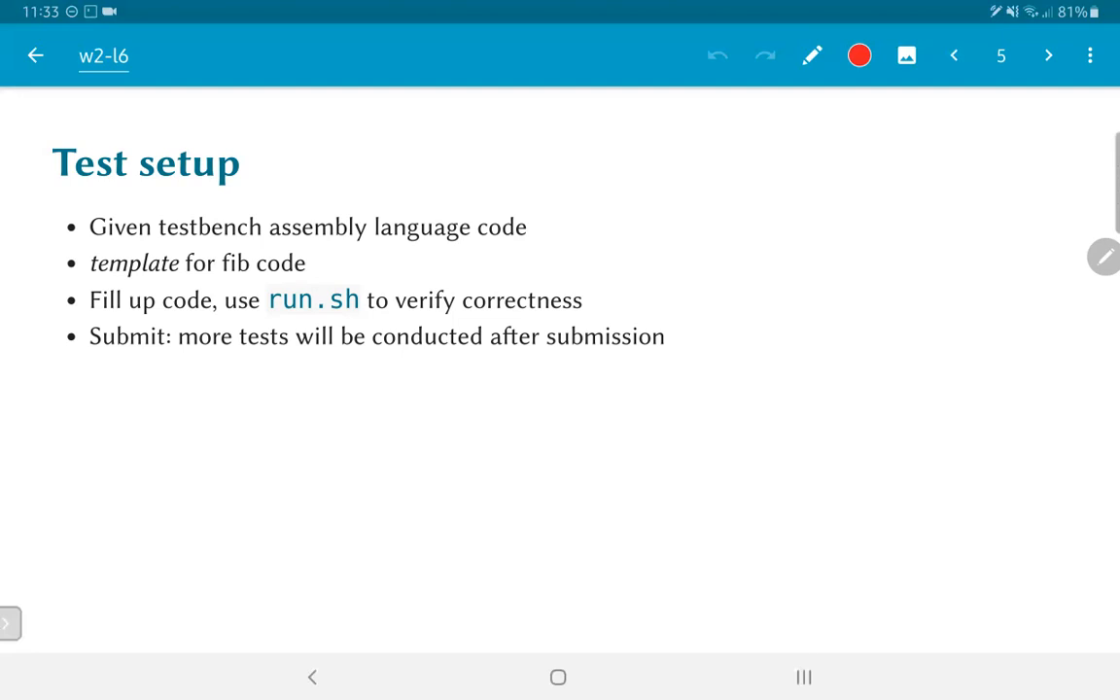
Advance through slide 6, Test bench structure, to slide 7, Template for function.
click(1048, 55)
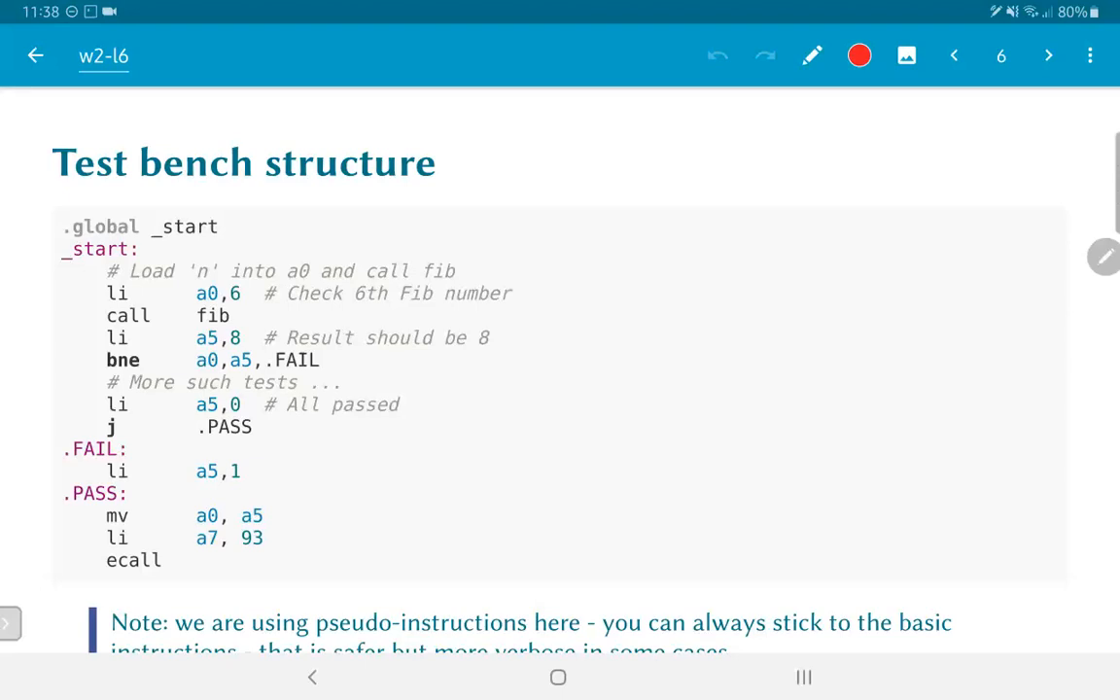
click(1048, 55)
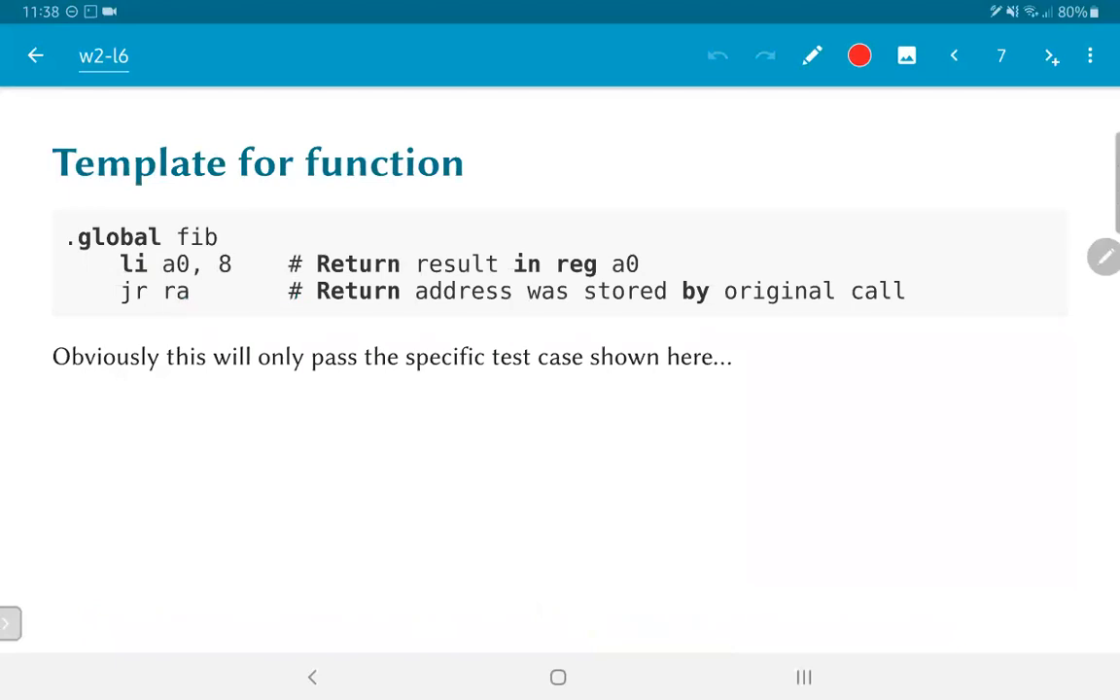